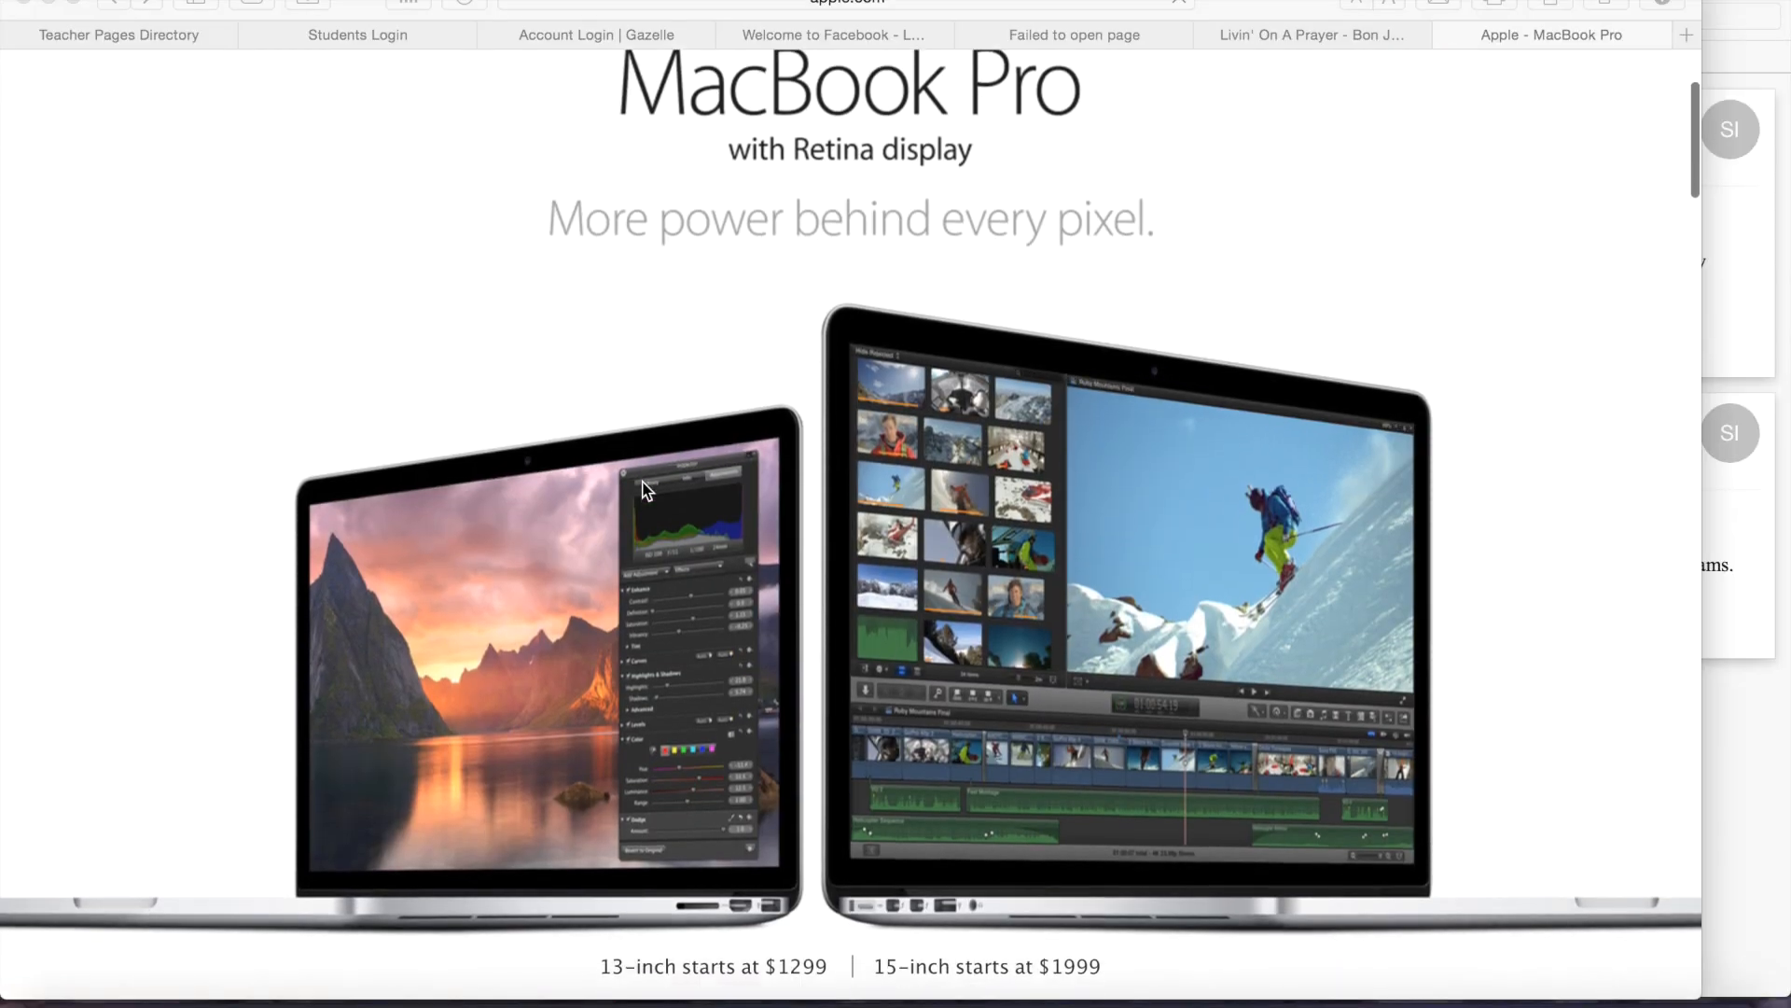
Scroll the MacBook Pro page and select the $1,799 13-inch 2.8GHz Retina model to configure
scroll(down, 3)
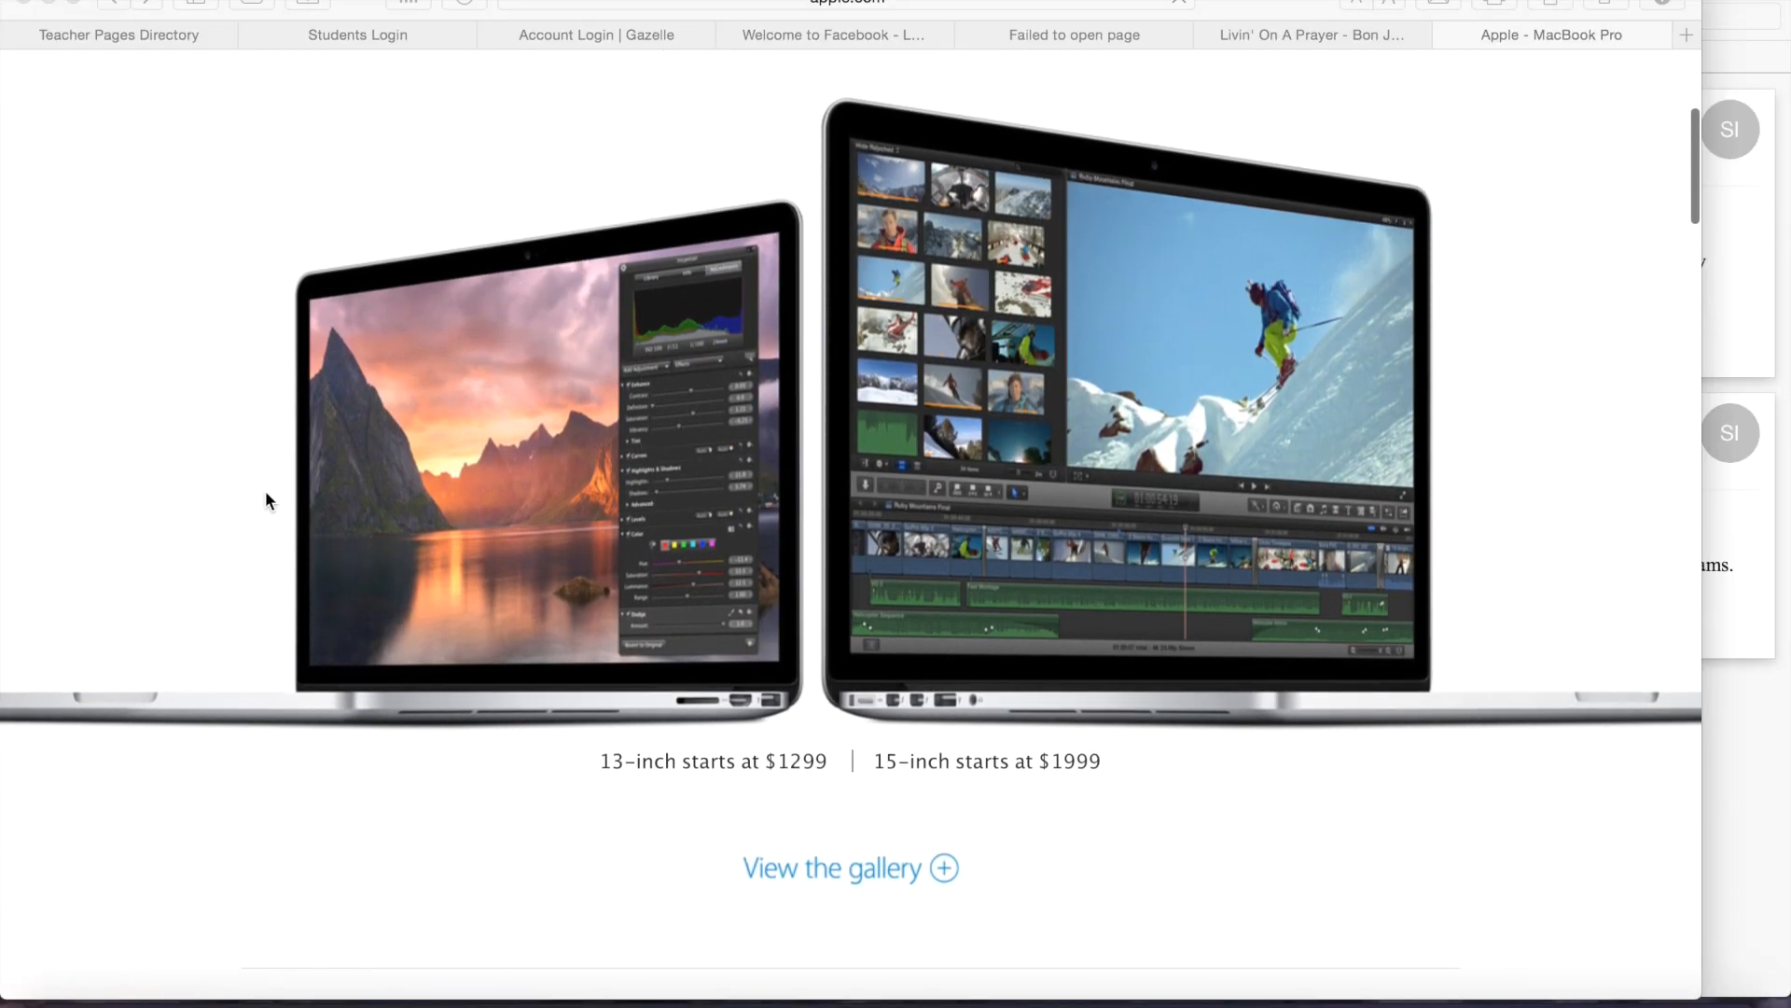
scroll(down, 3)
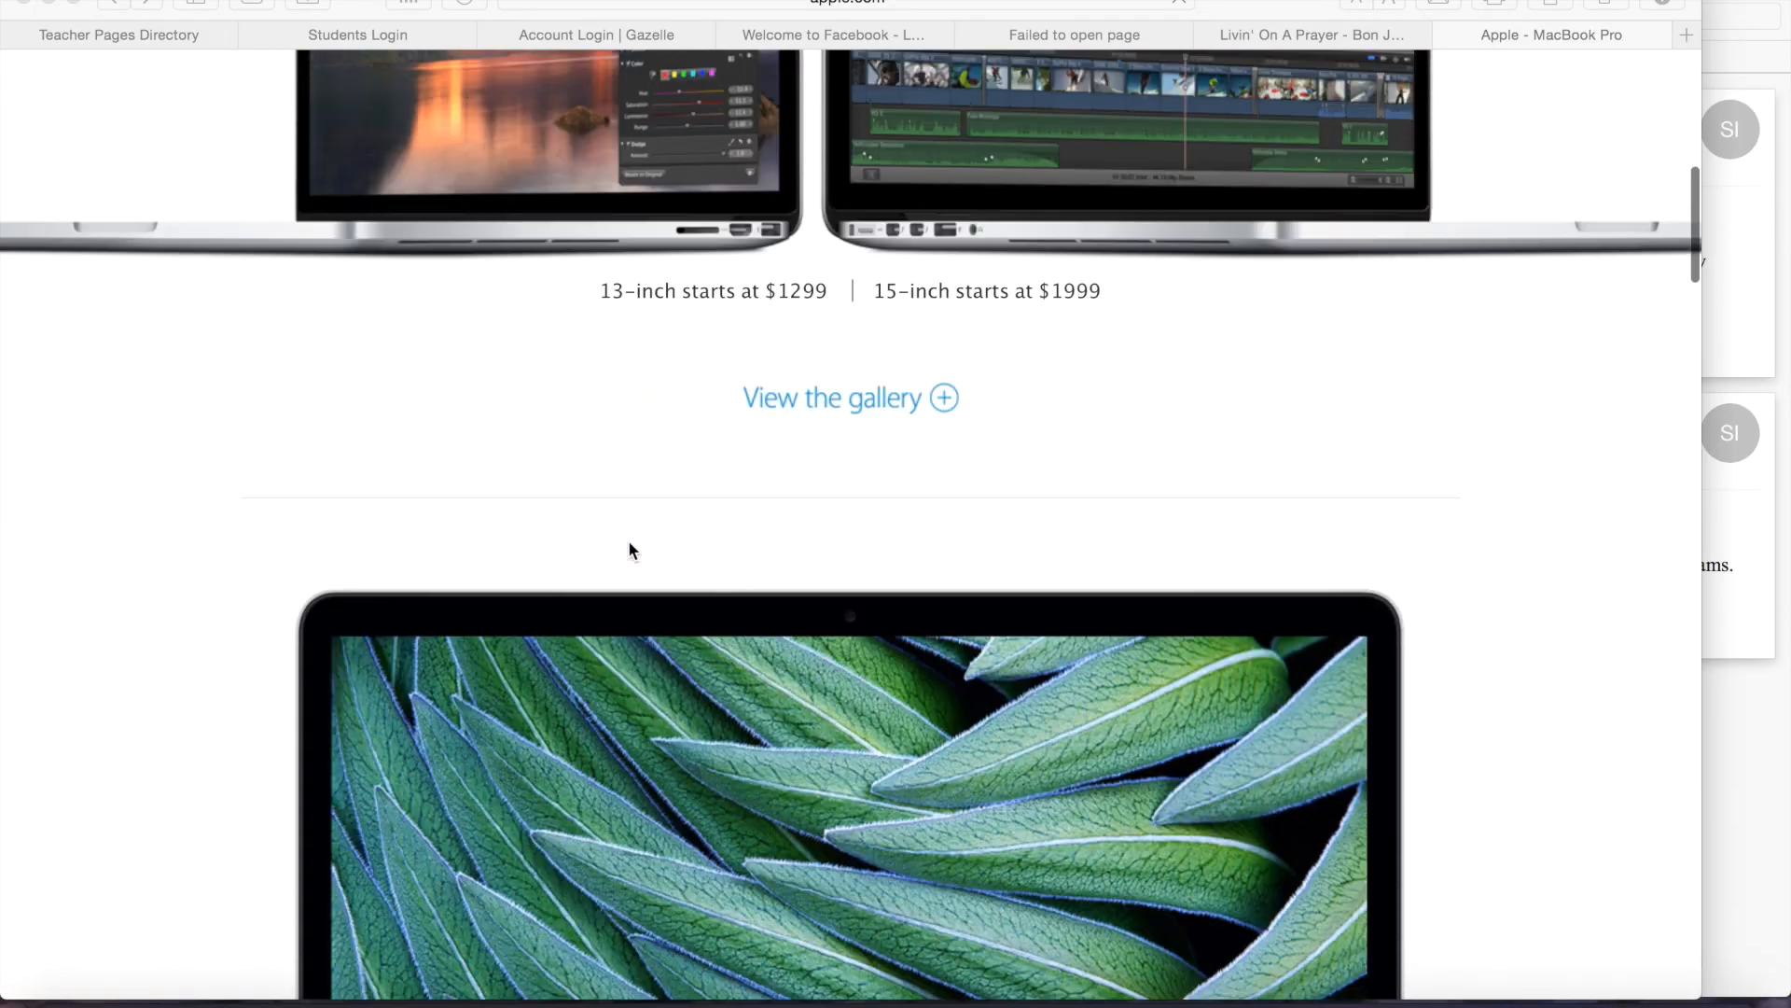
scroll(down, 3)
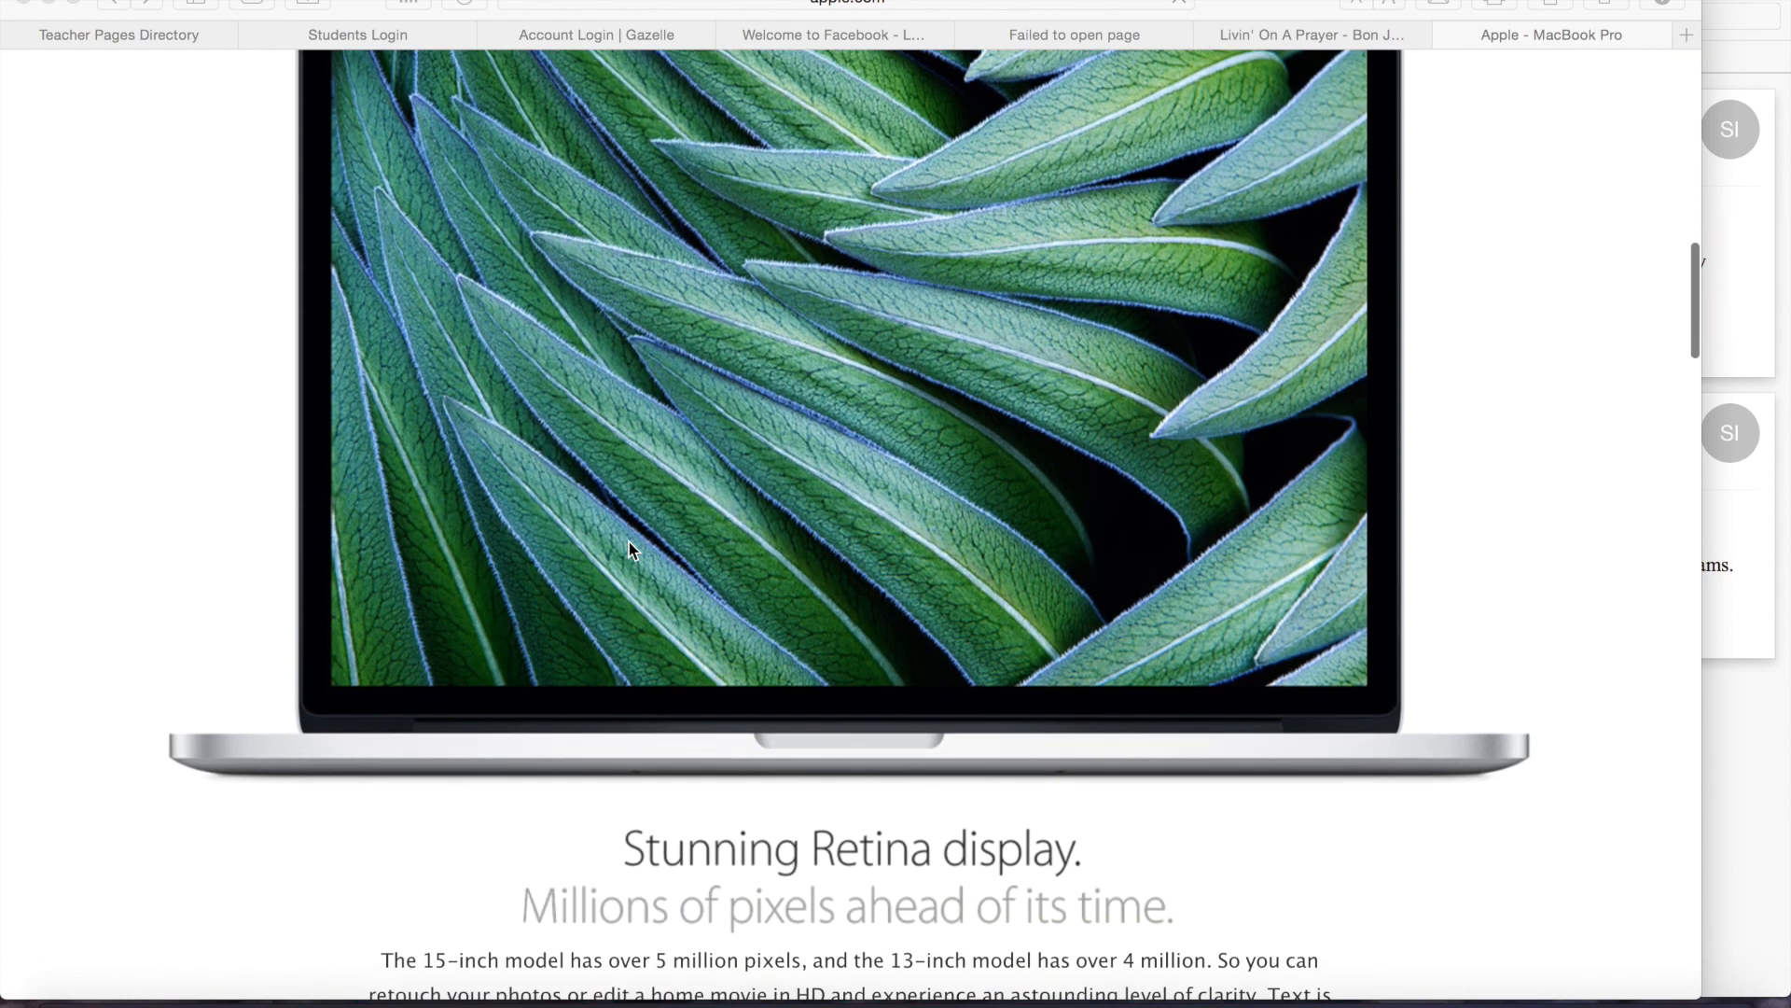
scroll(down, 3)
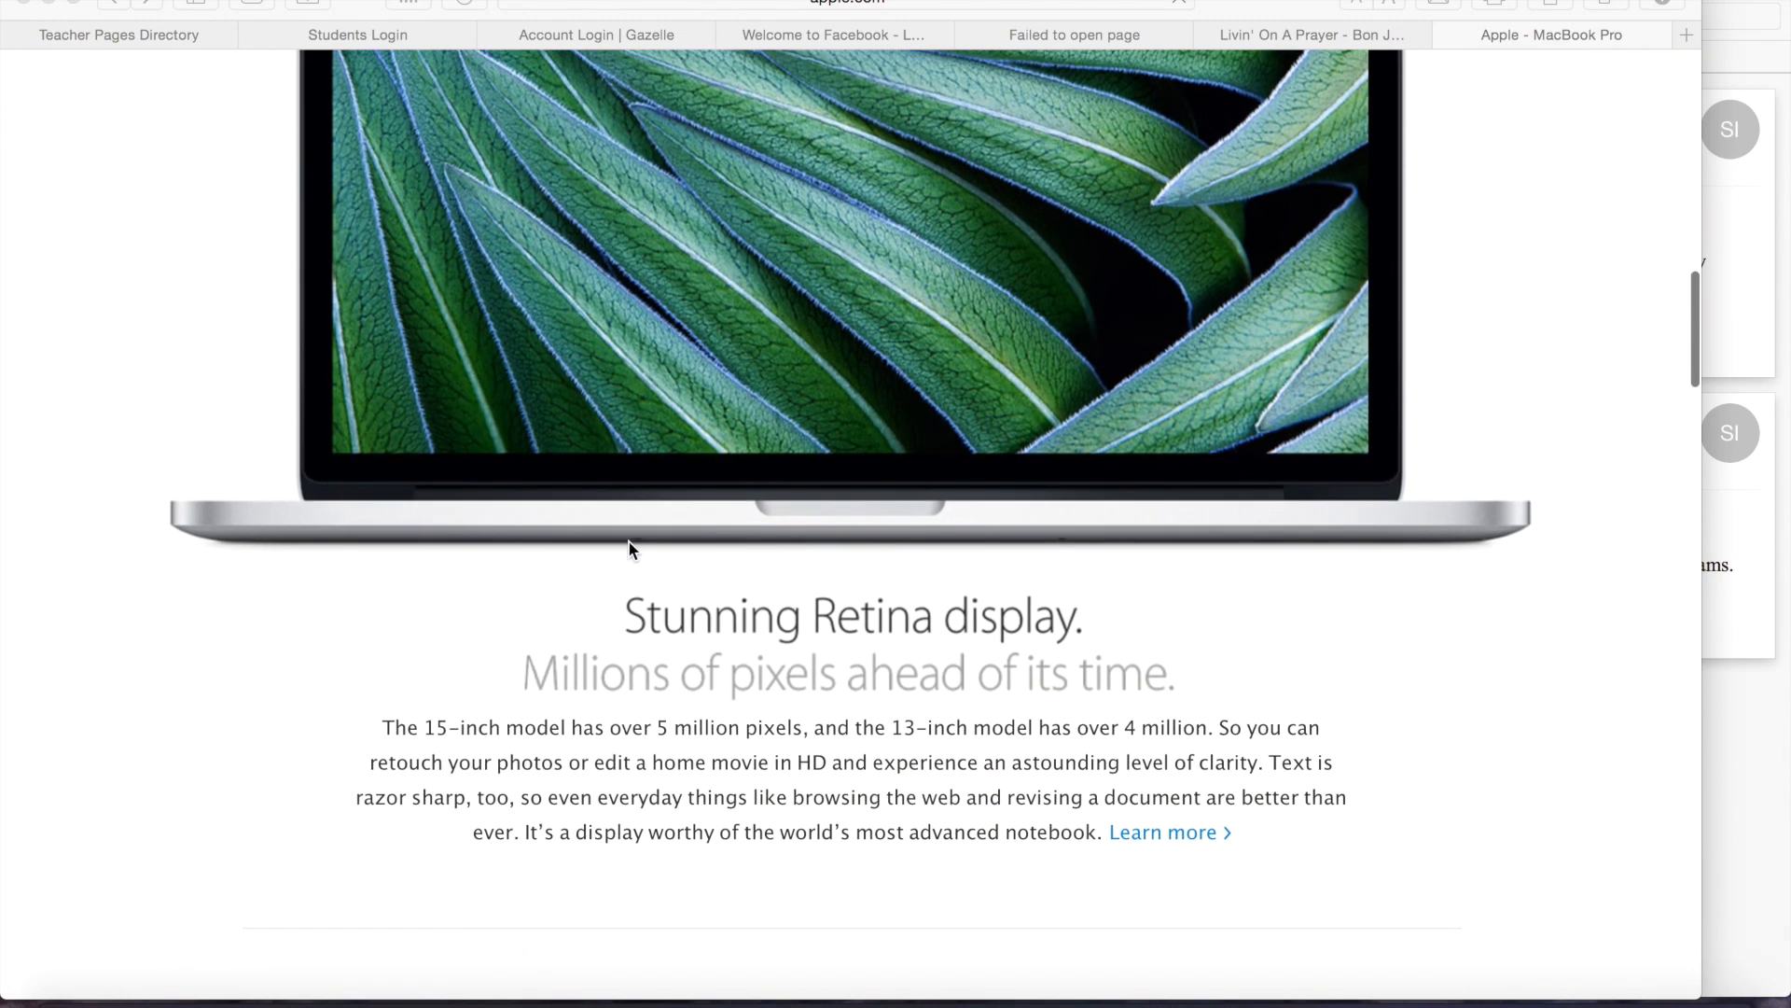
scroll(down, 3)
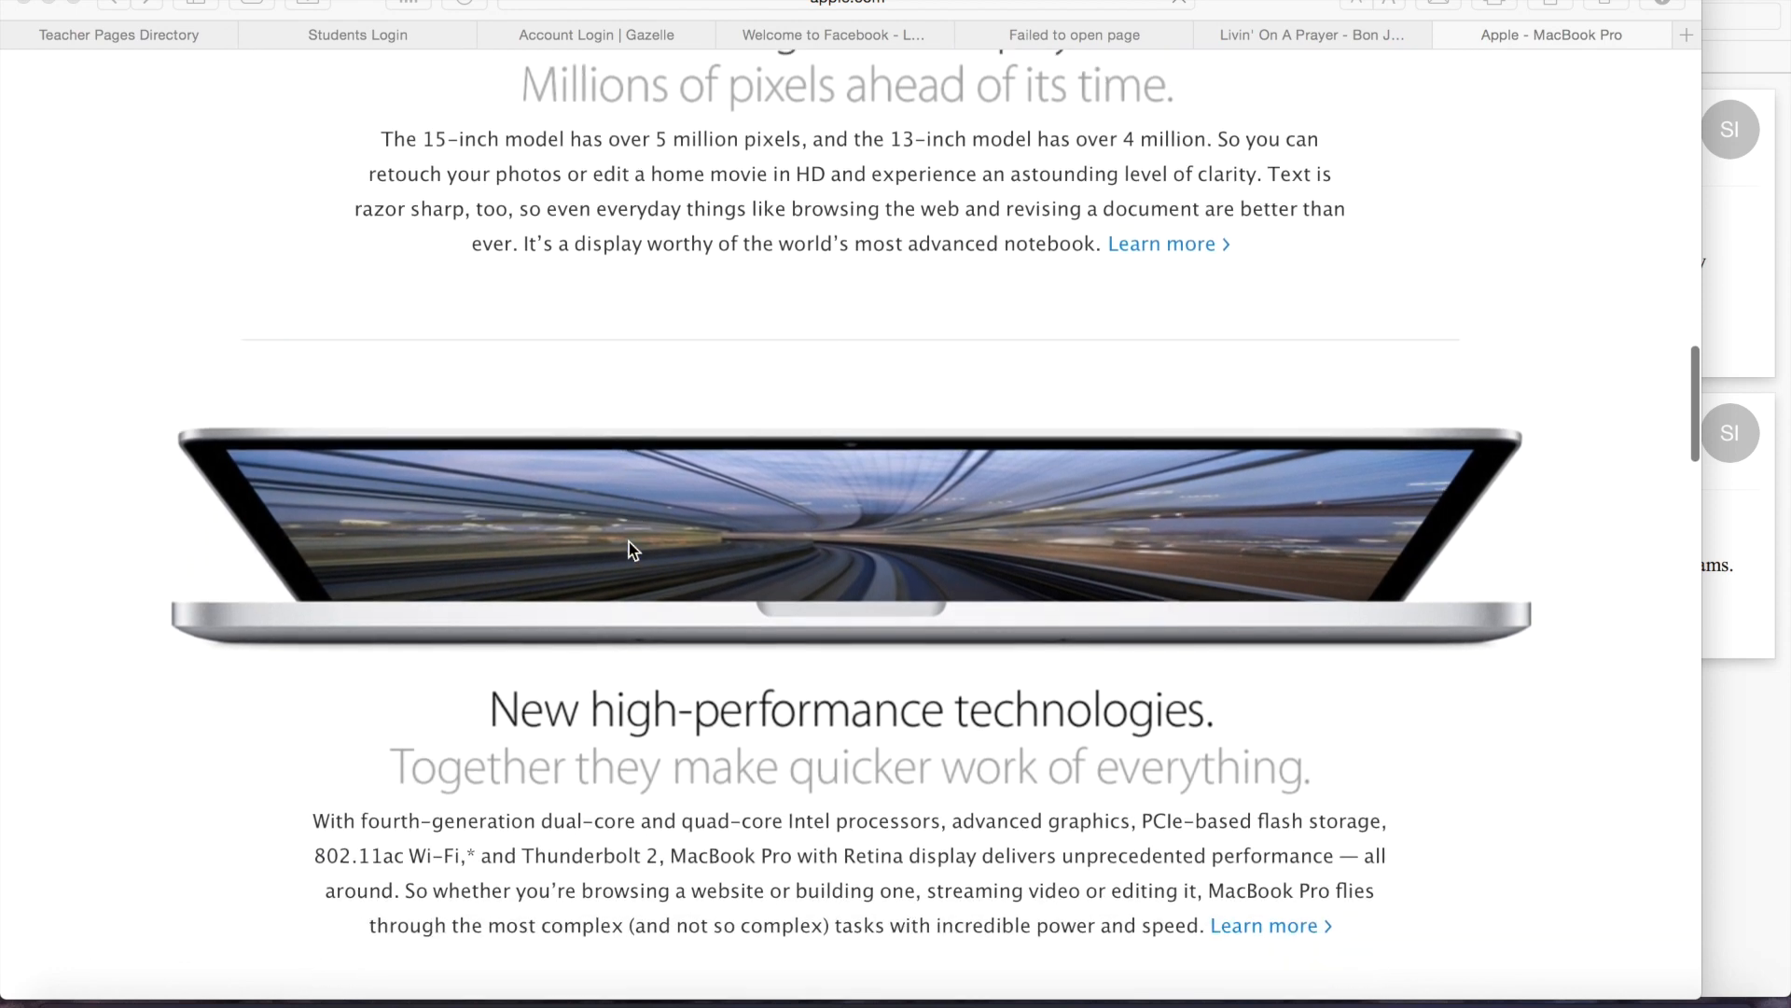
scroll(down, 3)
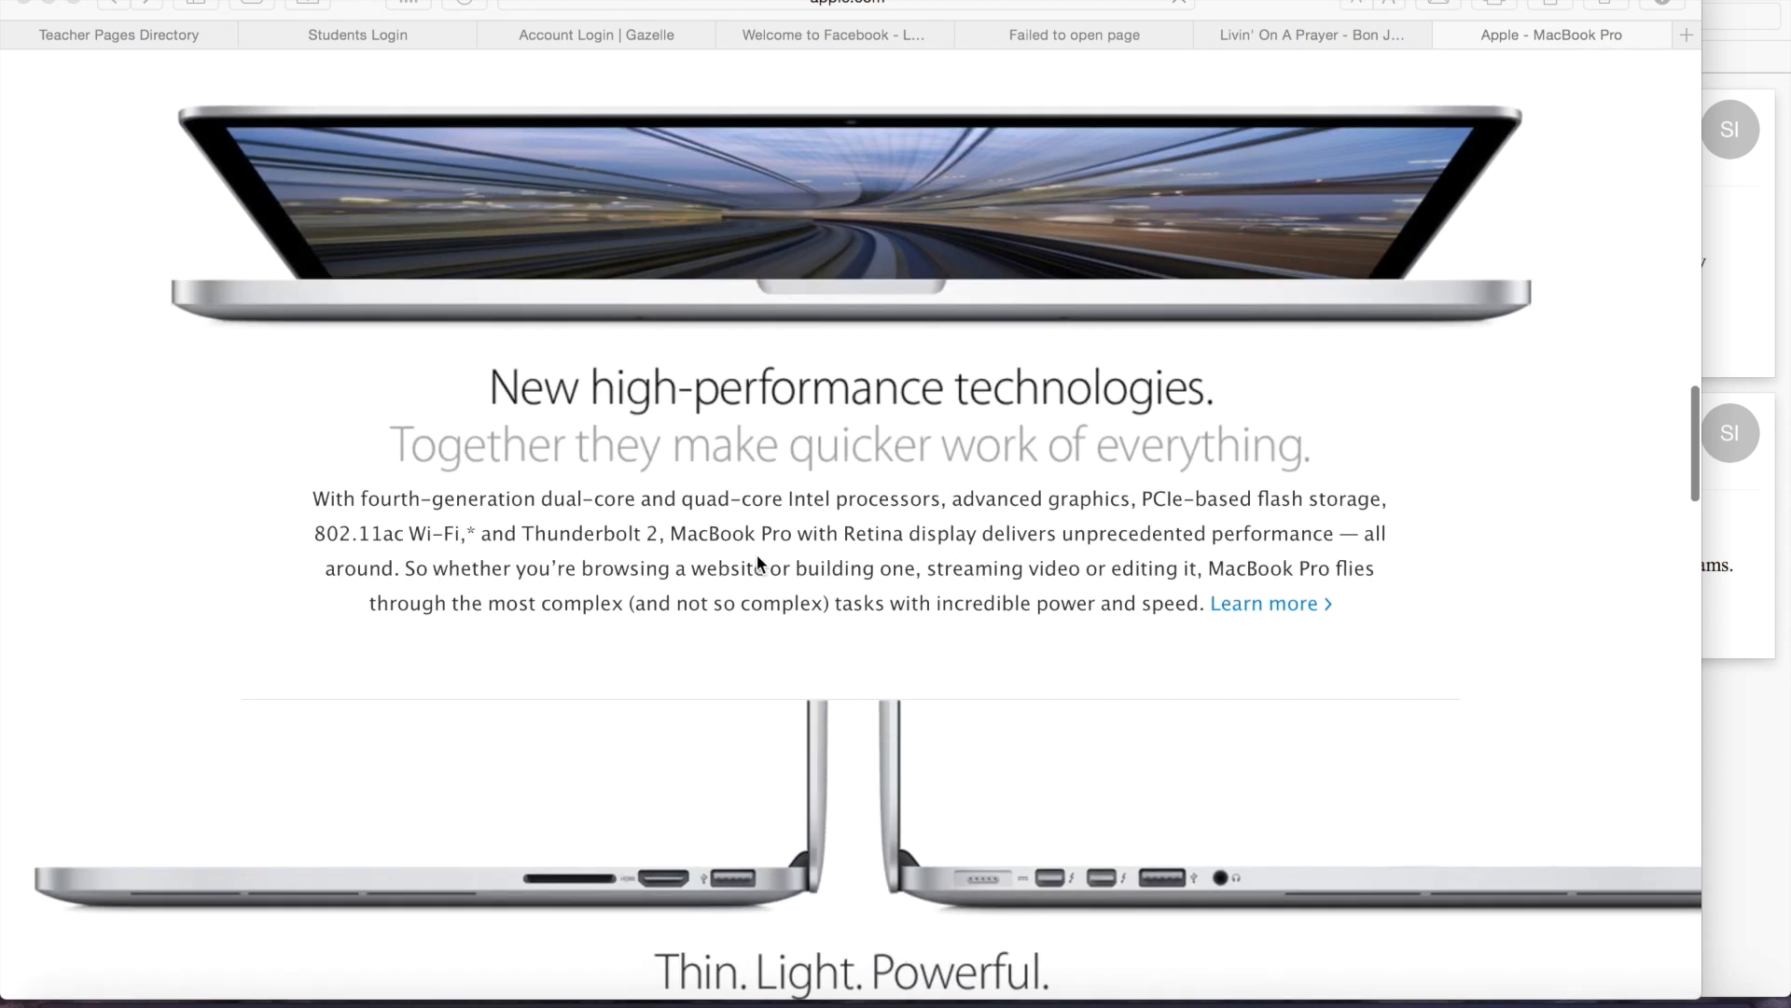
scroll(down, 3)
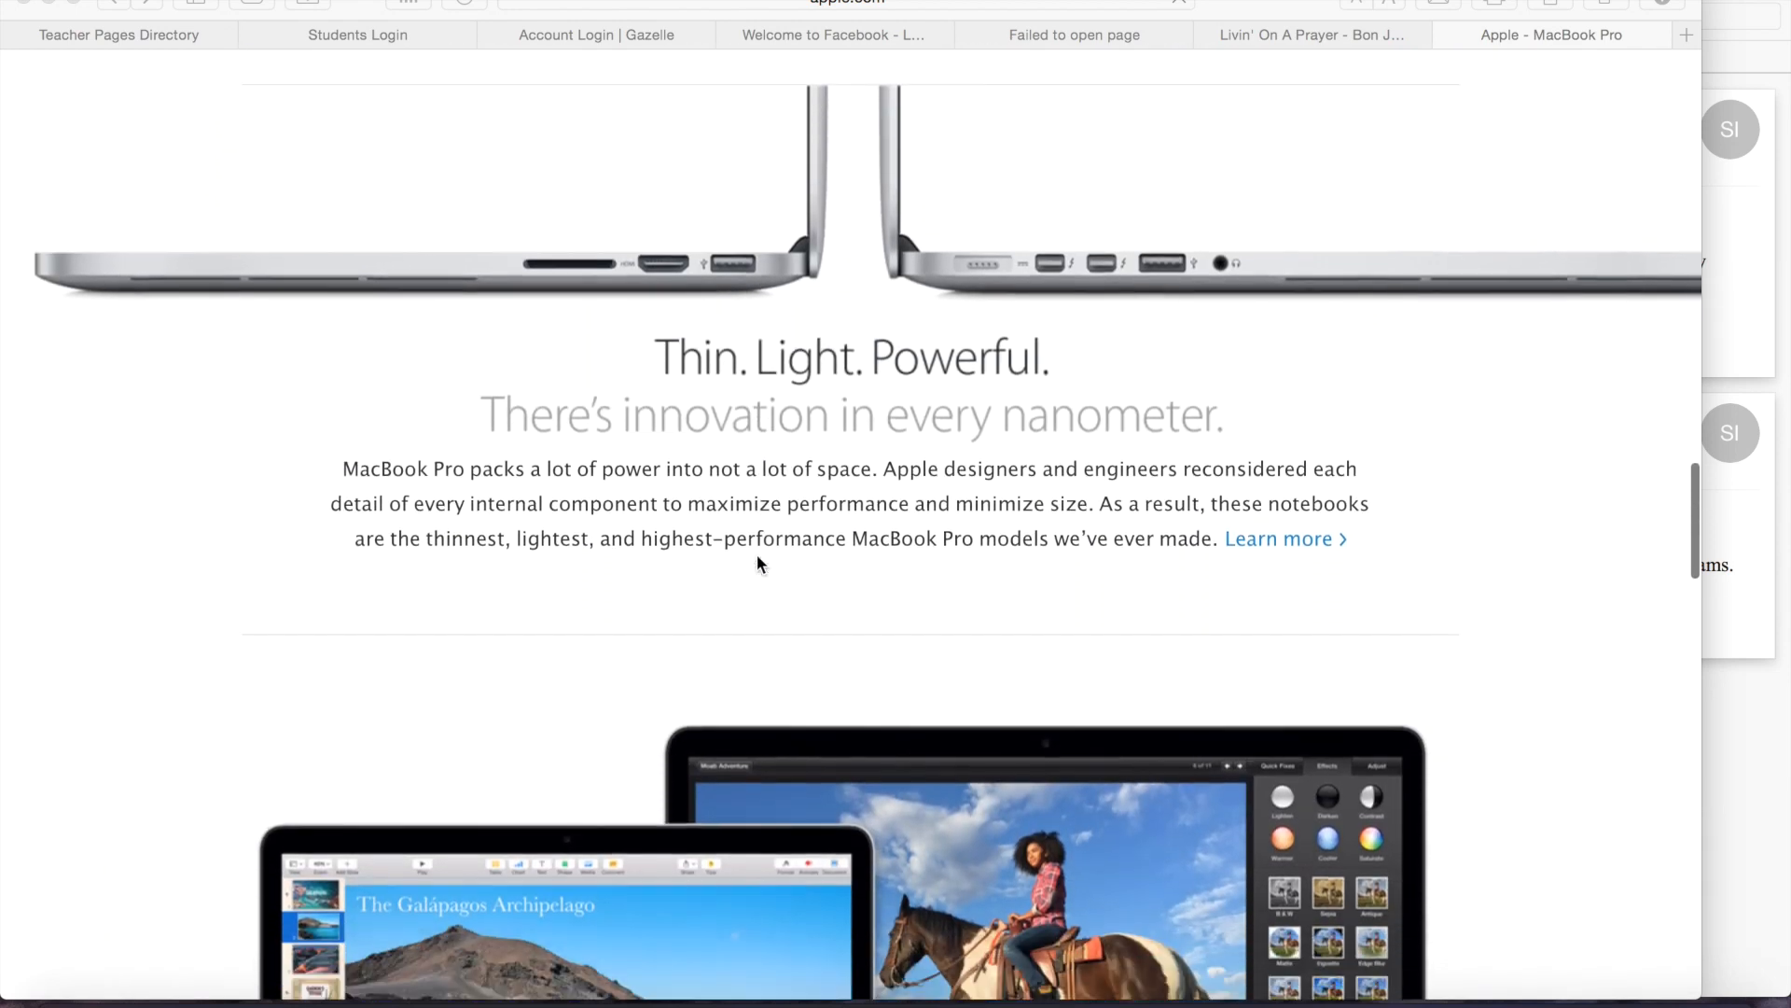
scroll(down, 3)
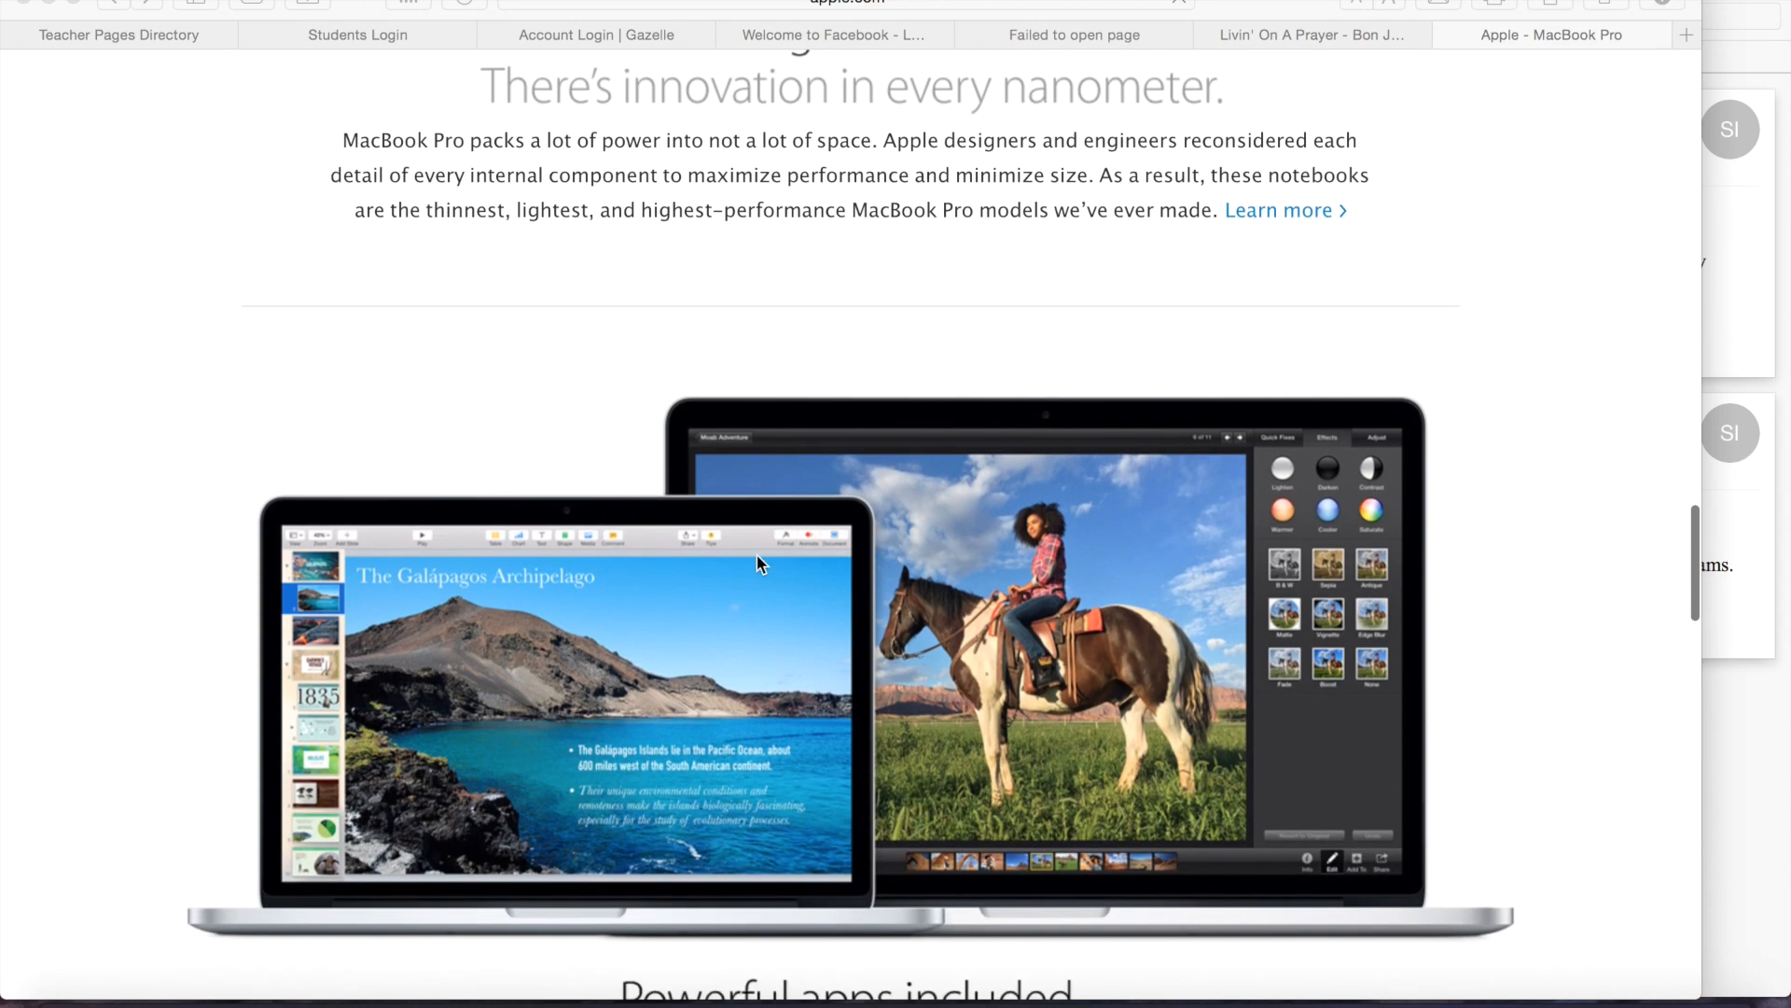
scroll(down, 3)
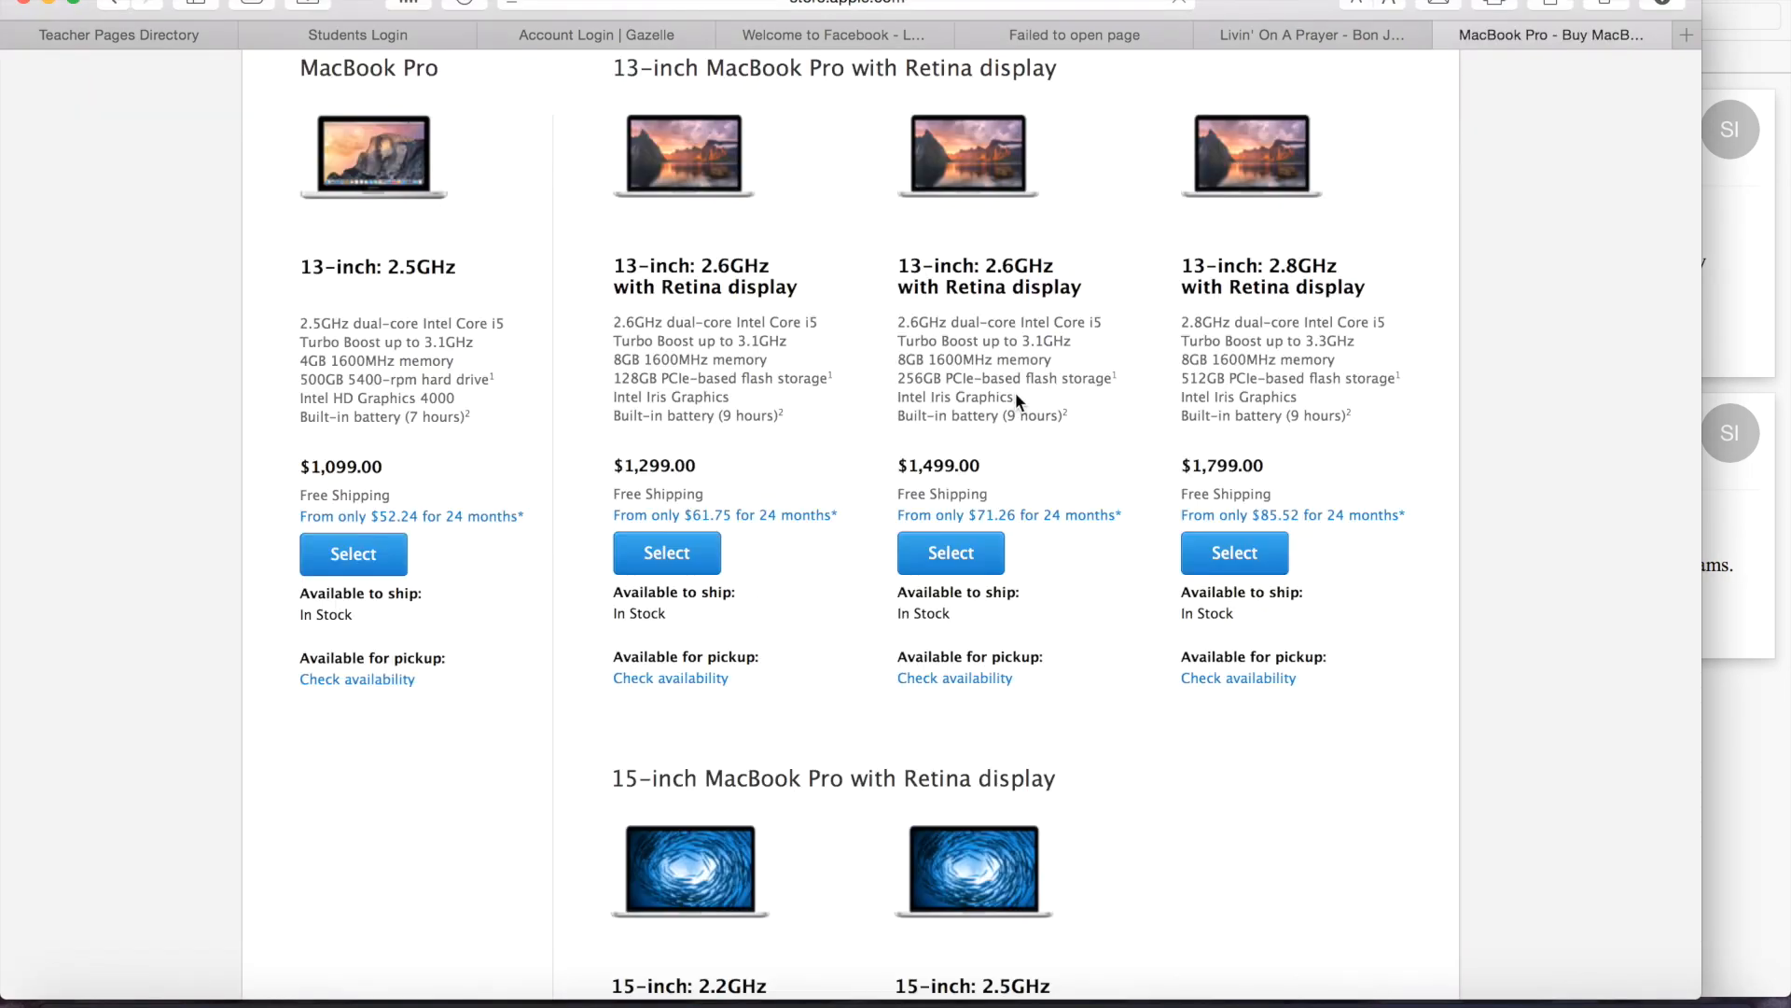
mouse_move(1280, 511)
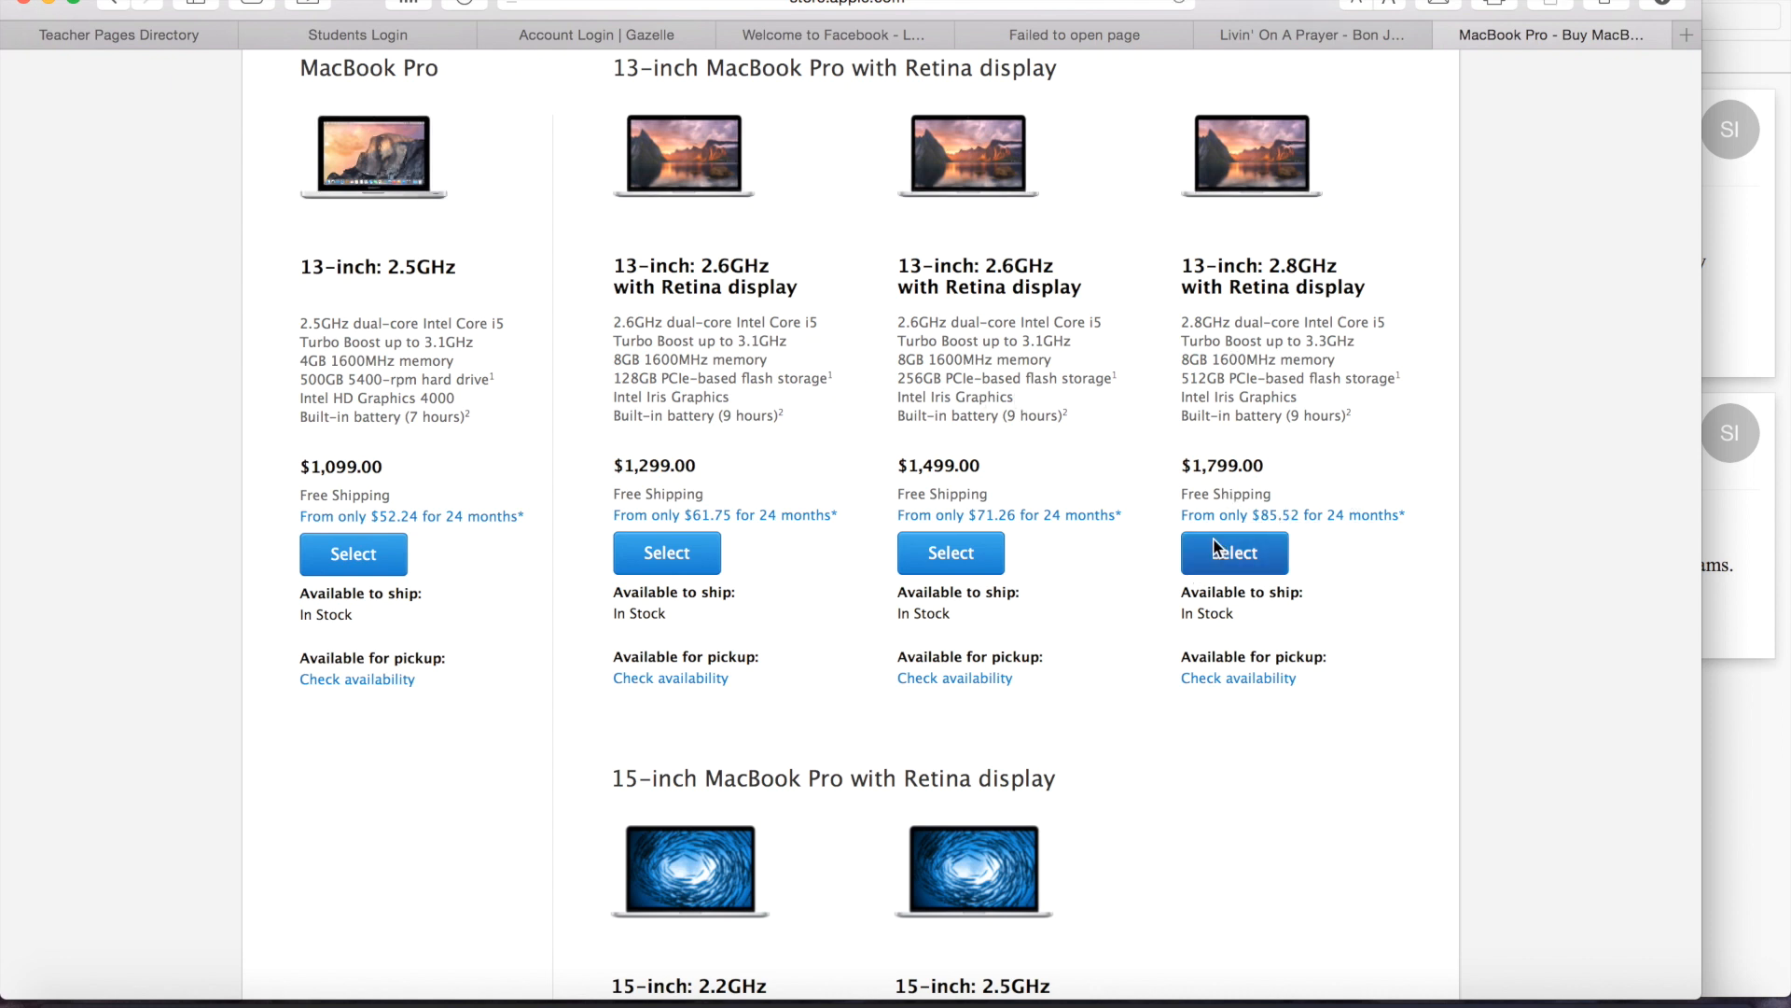
click(1233, 552)
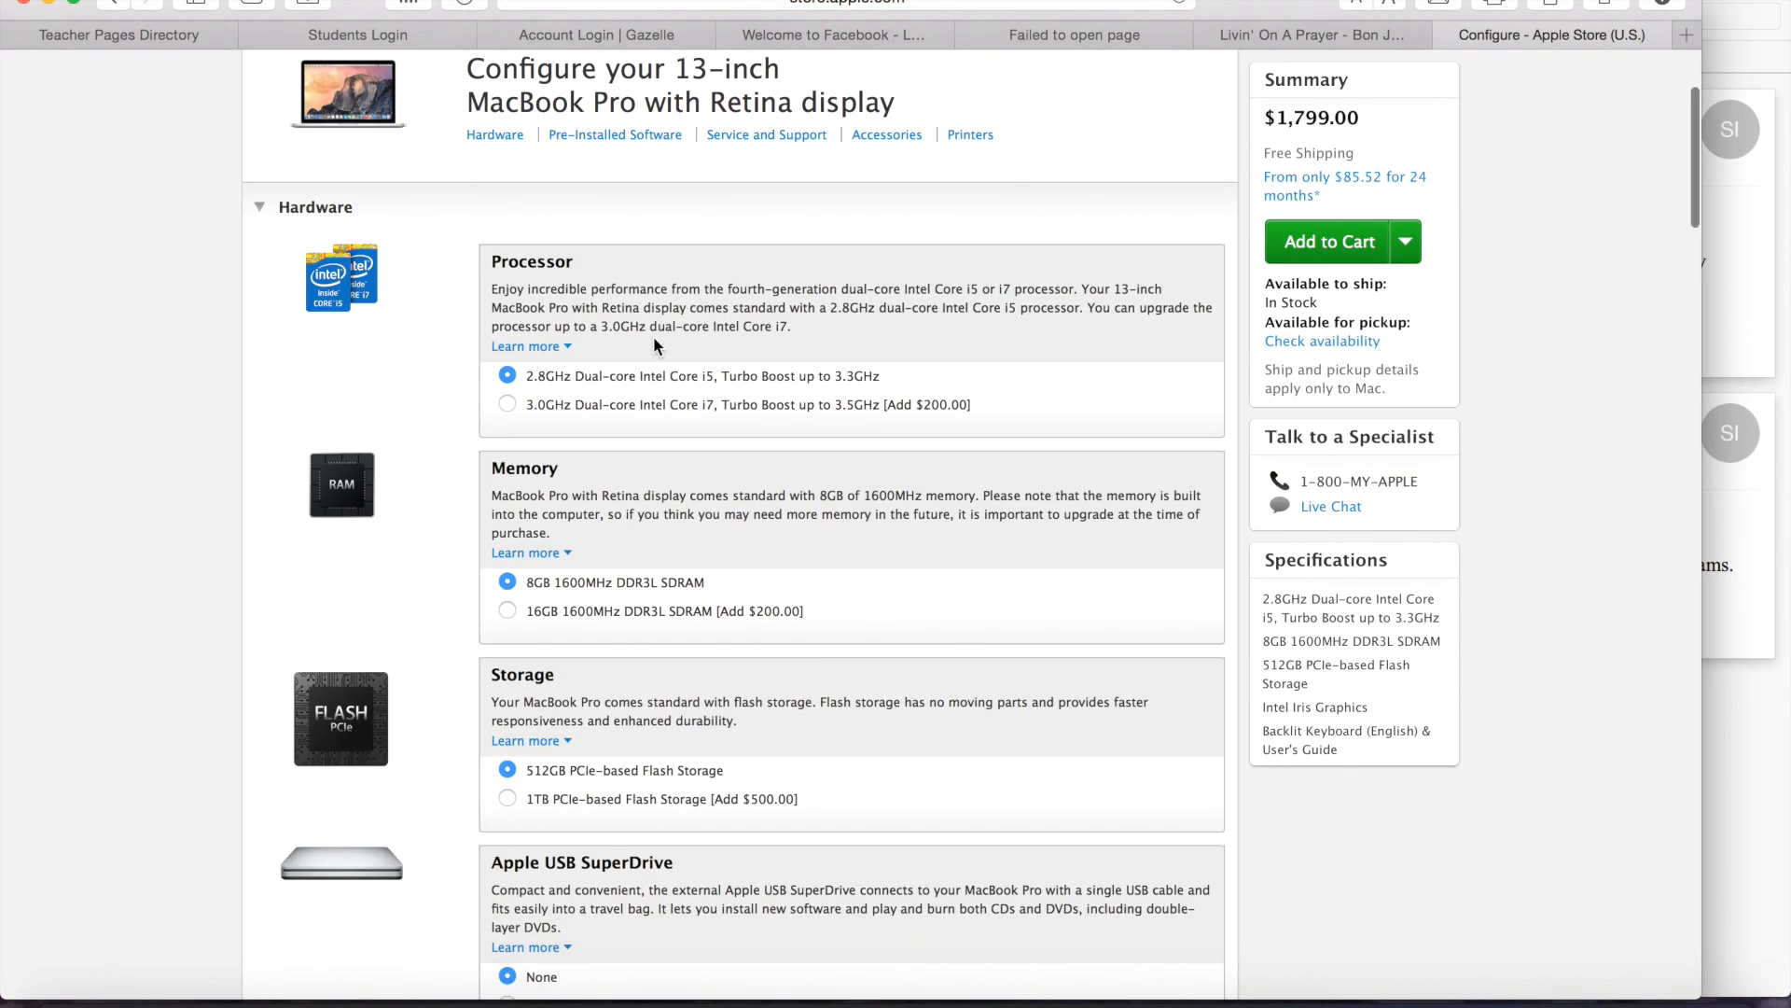